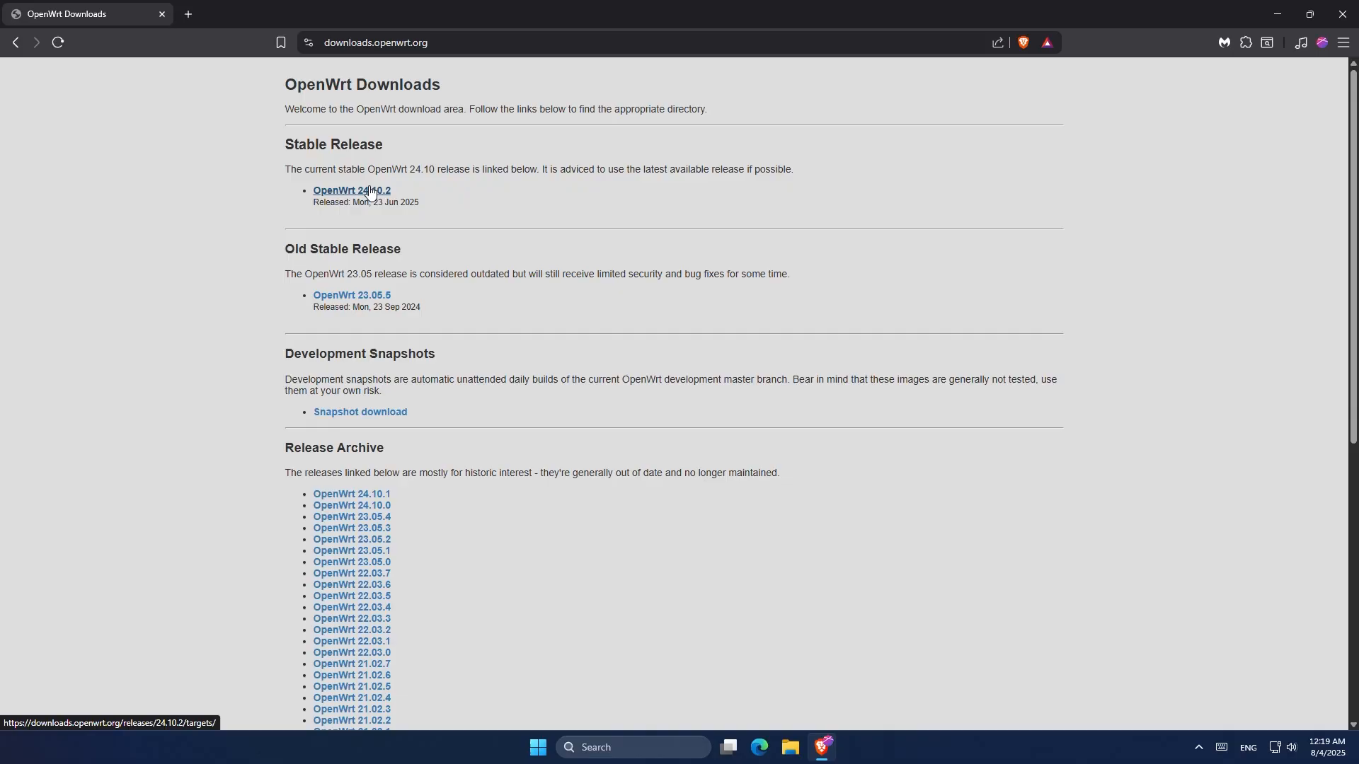
Browse into the OpenWrt 24.10.2 release, then its bcm27xx target and bcm2711 subfolder.
left_click(350, 190)
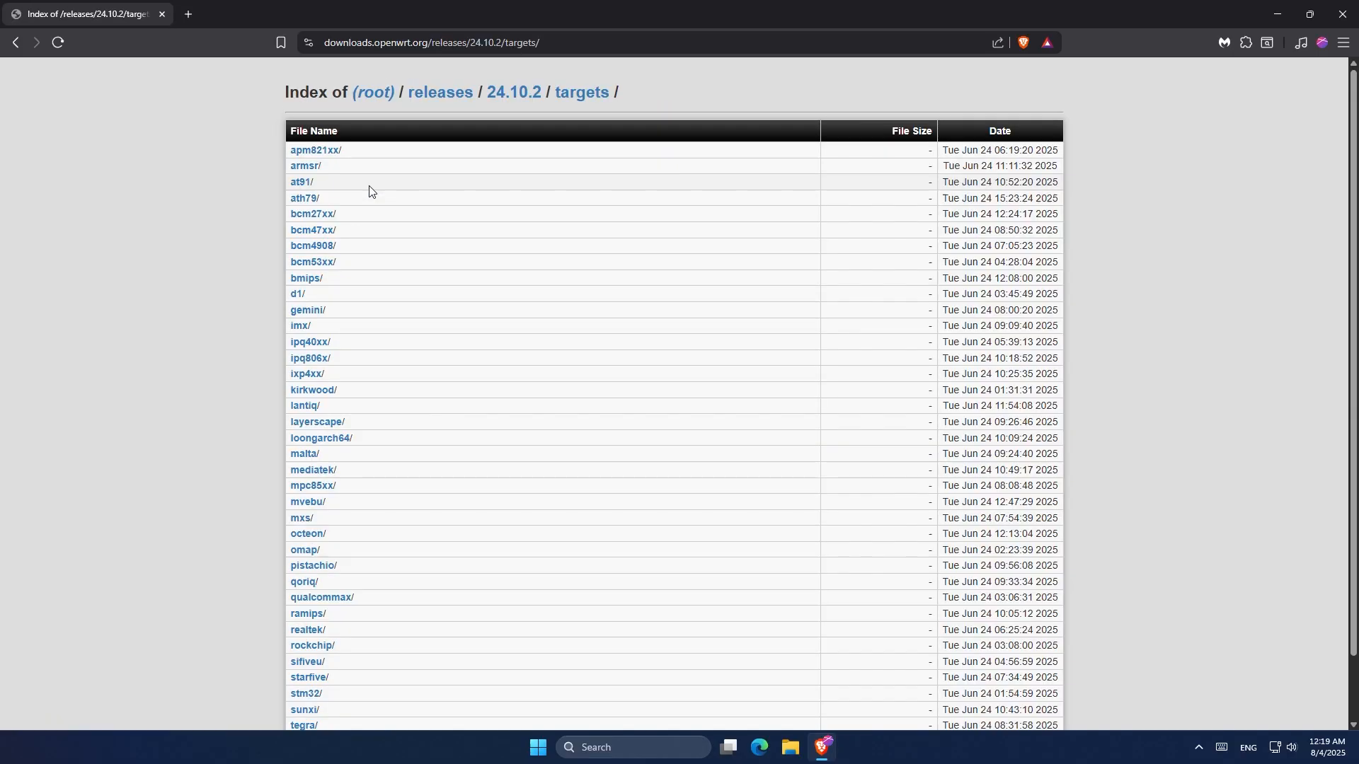
scroll("down", 3)
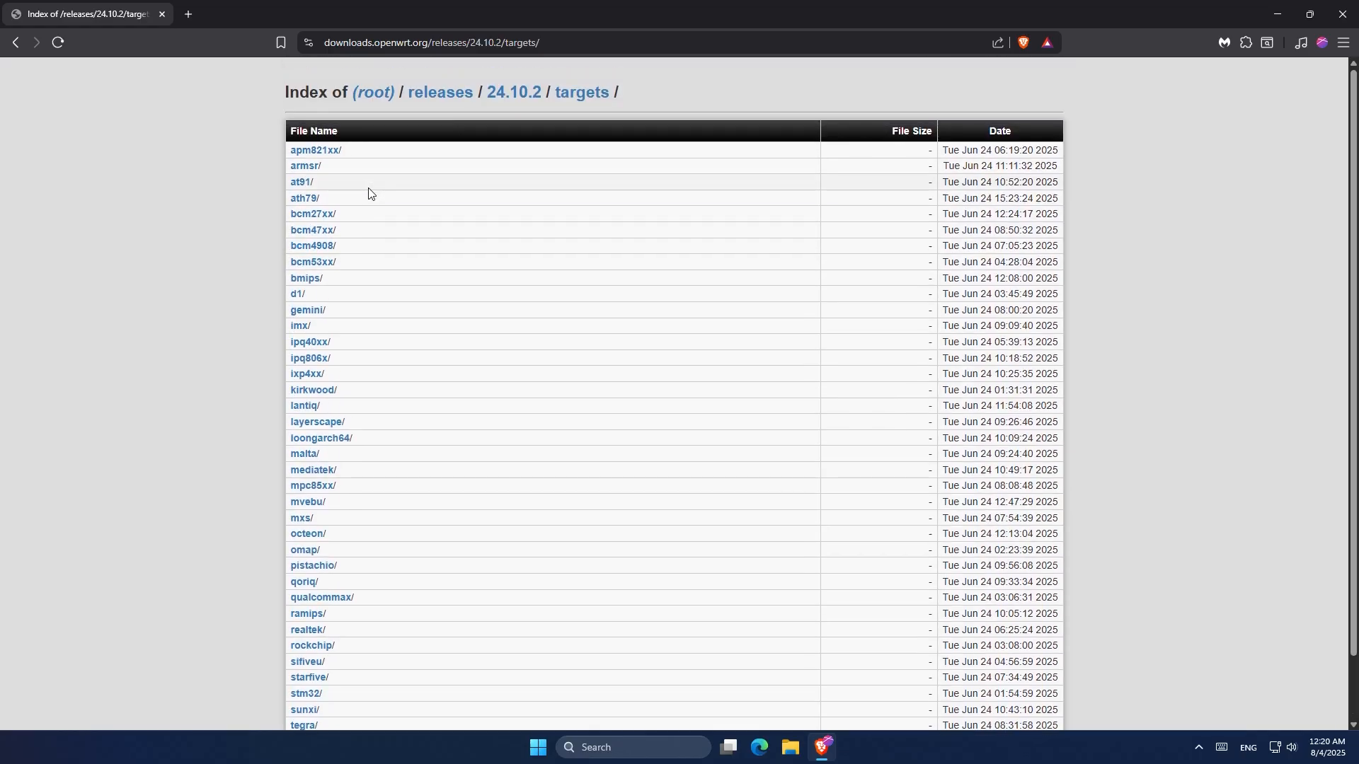
mouse_move(314, 213)
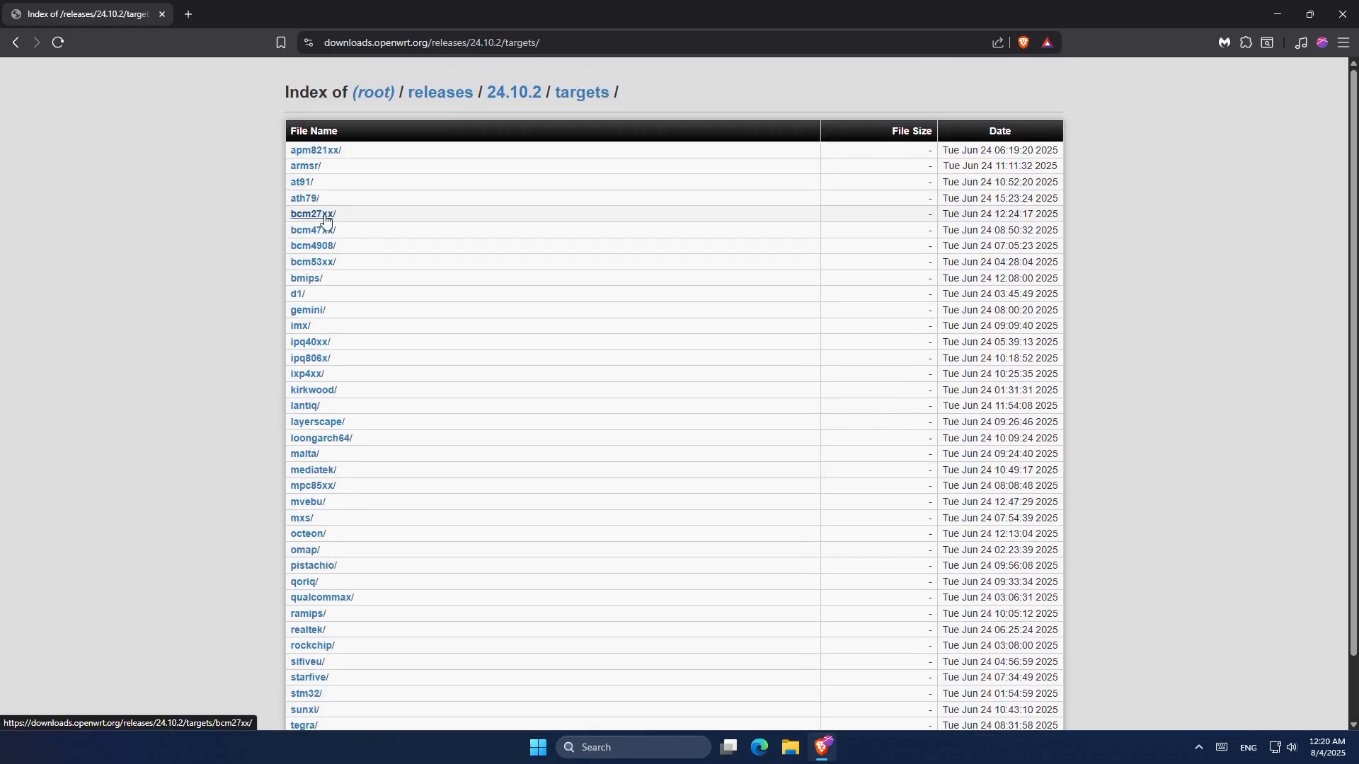
left_click(312, 213)
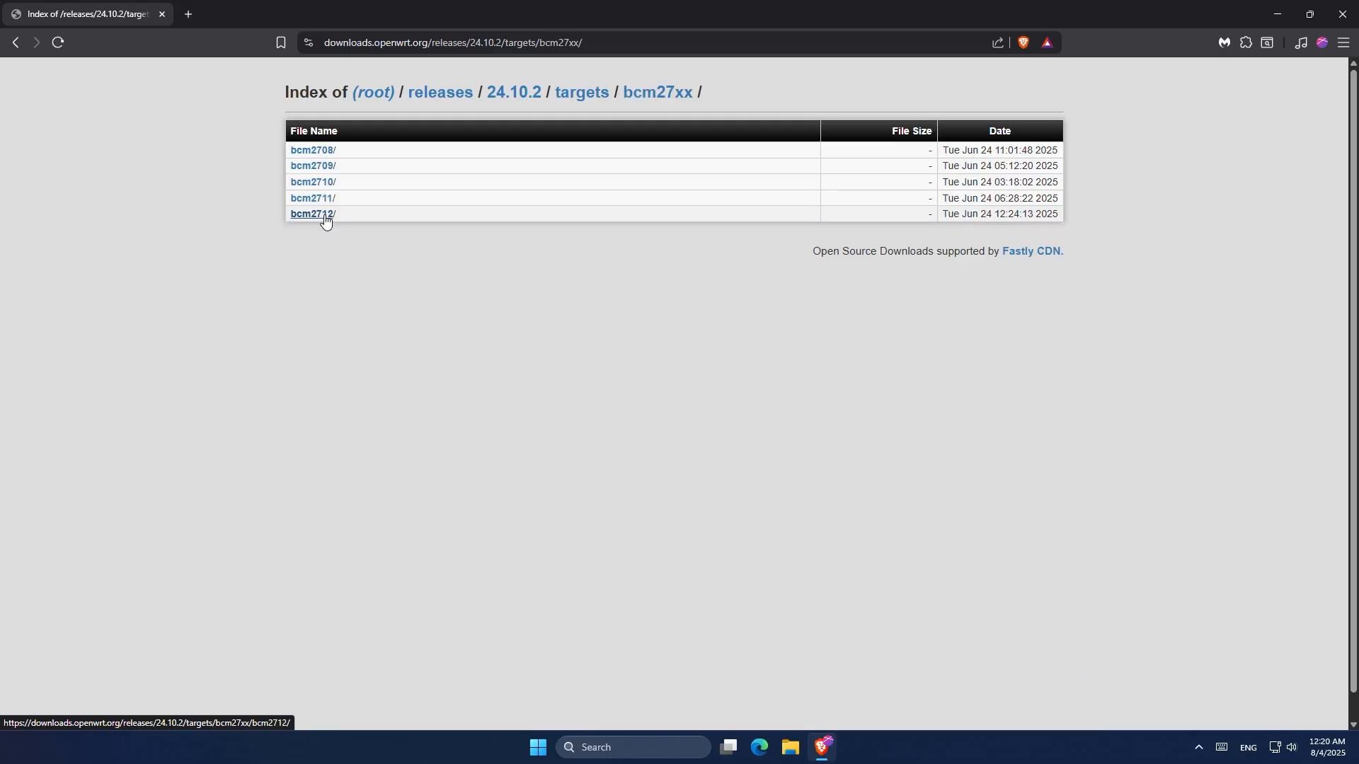
mouse_move(359, 238)
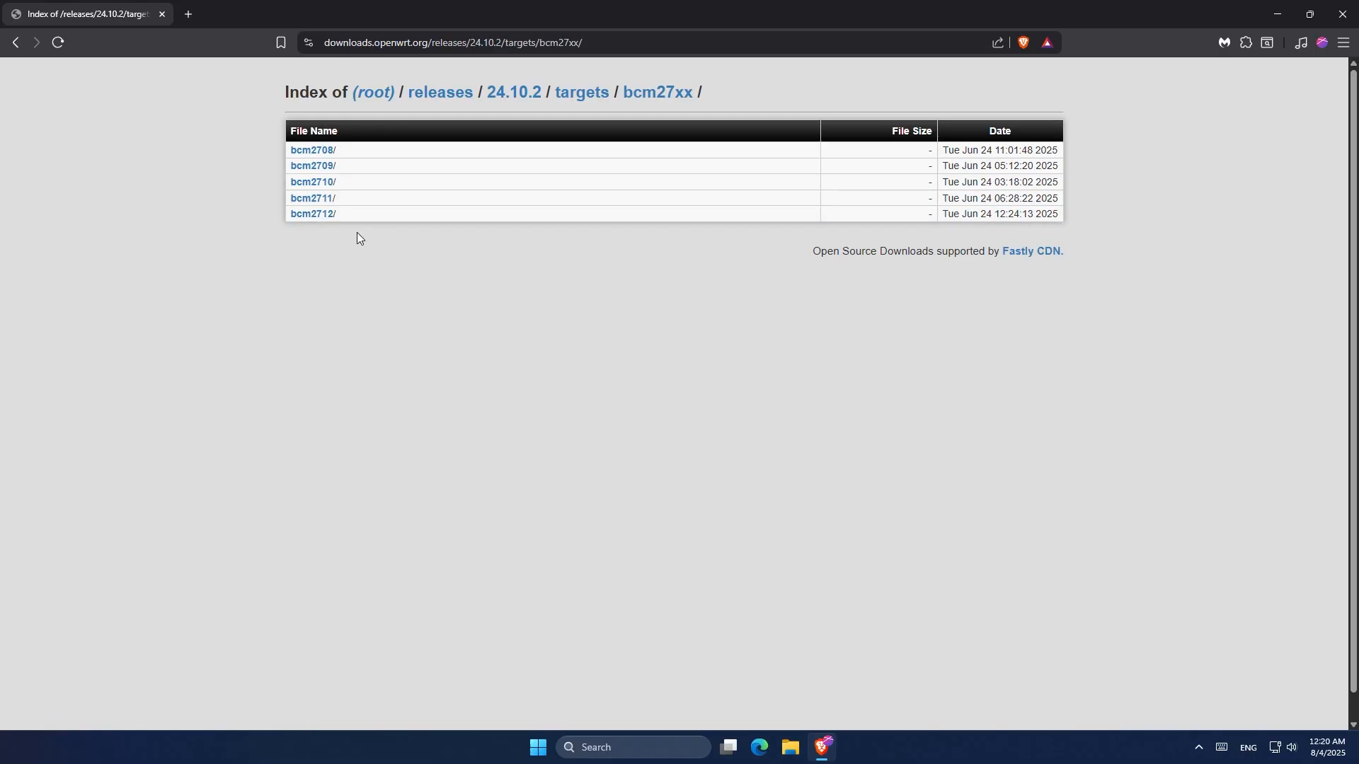
left_click(312, 201)
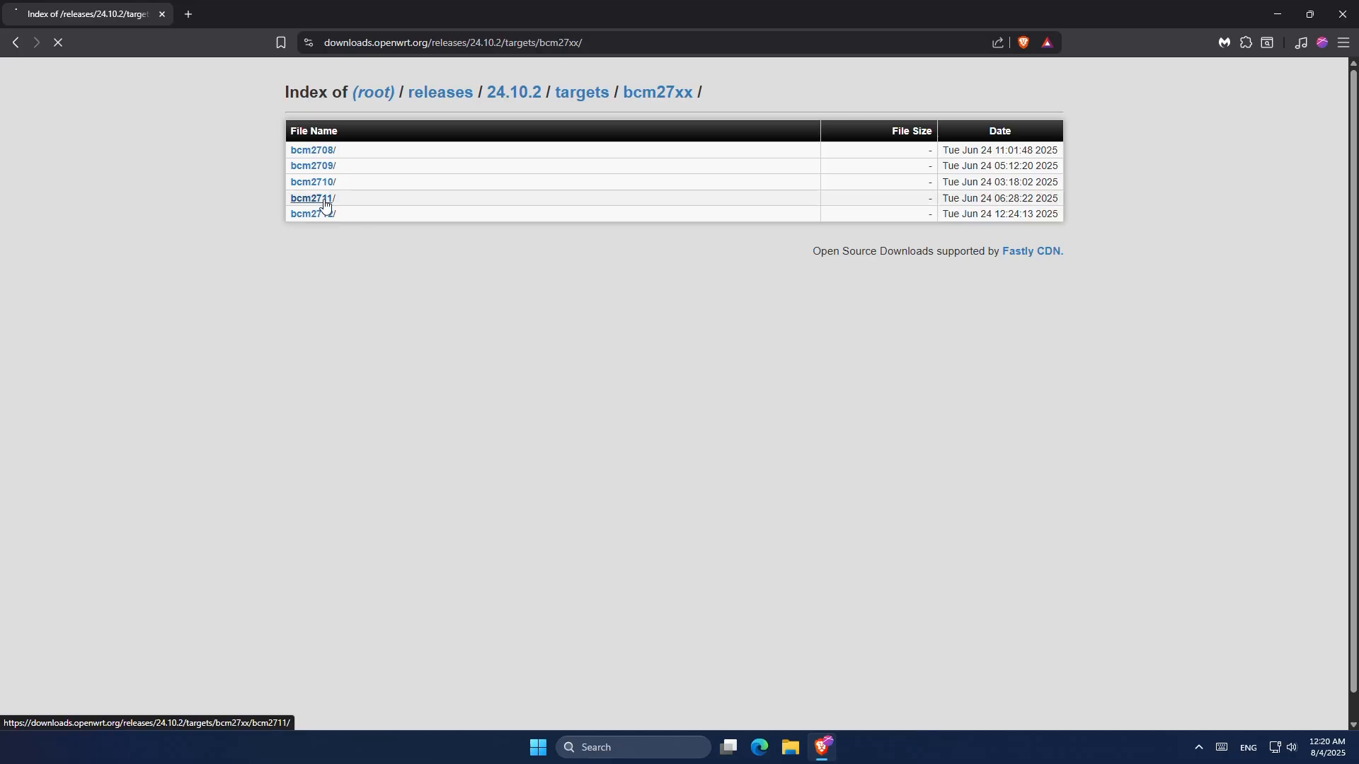
Open the bcm2711 page listing the rpi-4 factory and sysupgrade image files.
left_click(310, 197)
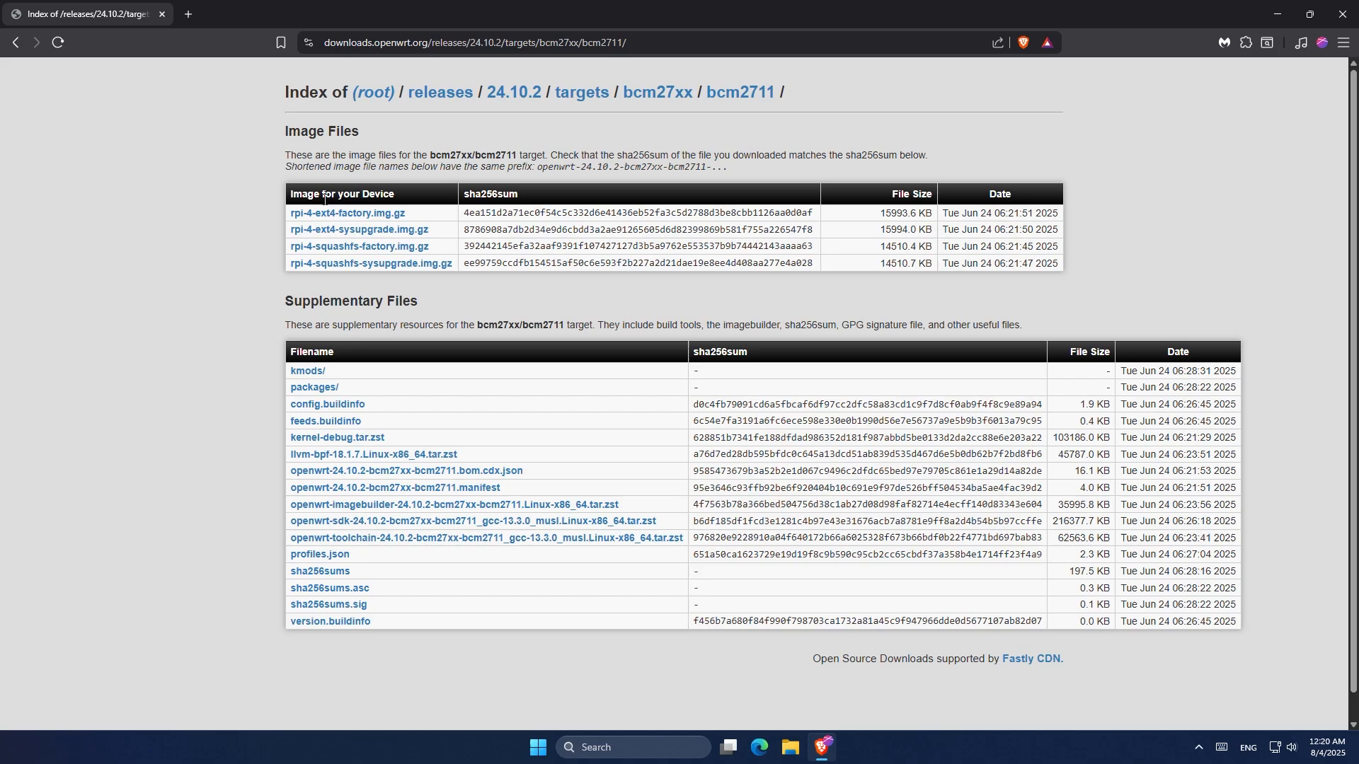
mouse_move(359, 233)
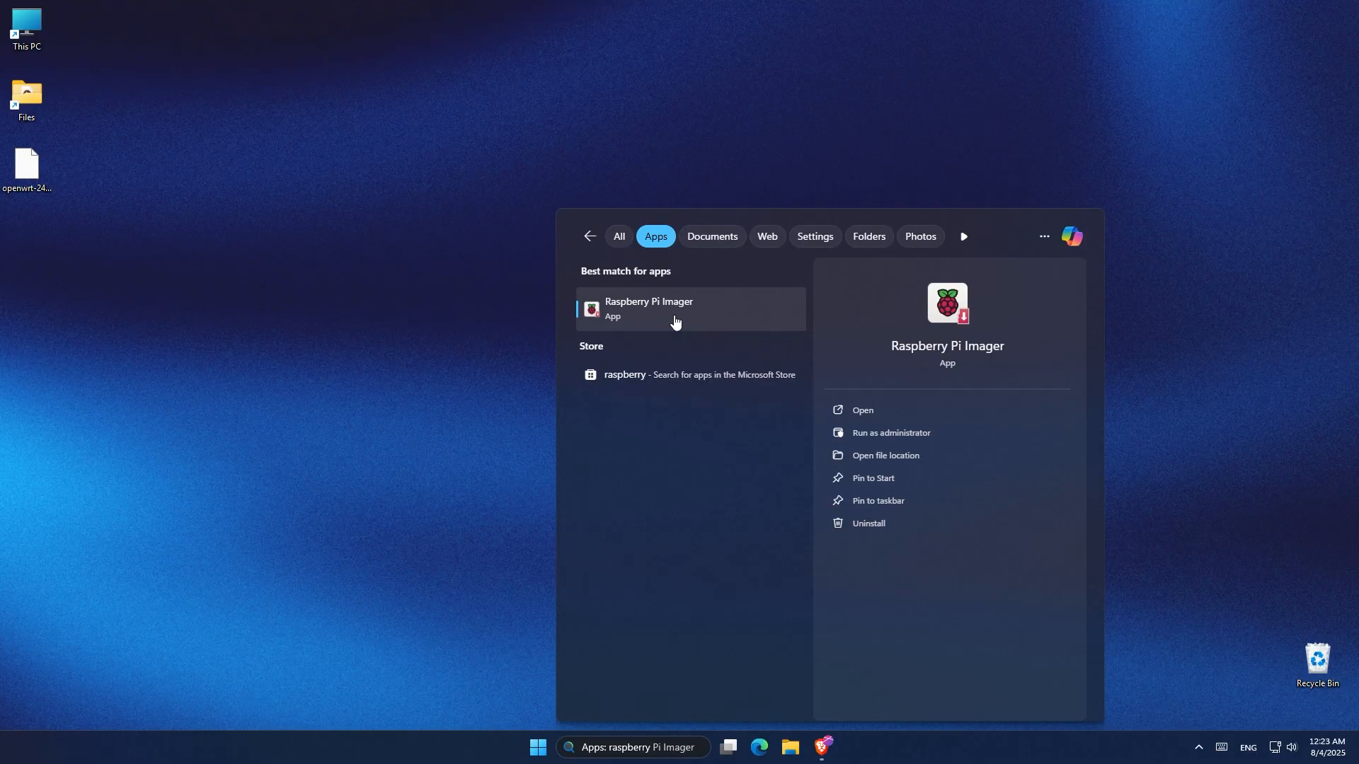
Launch Raspberry Pi Imager from search, with Raspberry Pi 4 as the device.
key("Escape")
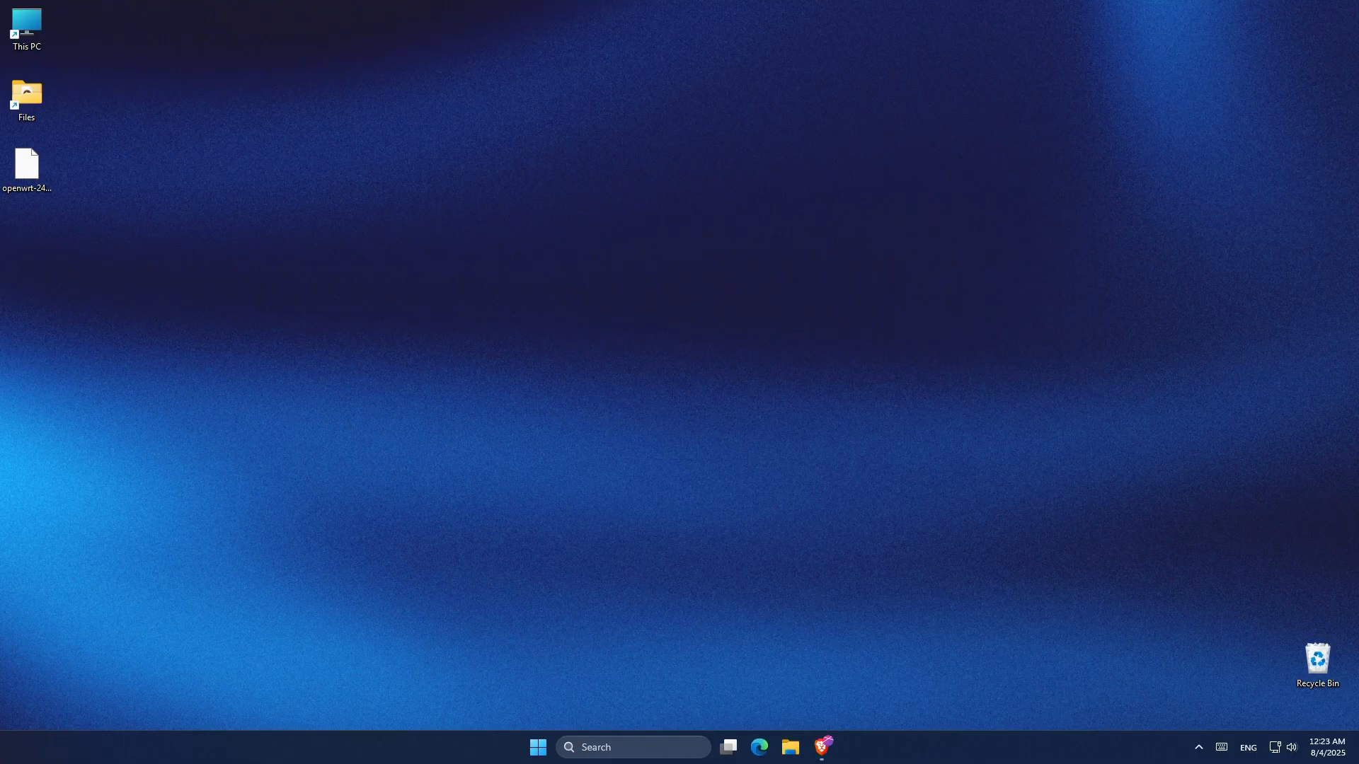
left_click(822, 748)
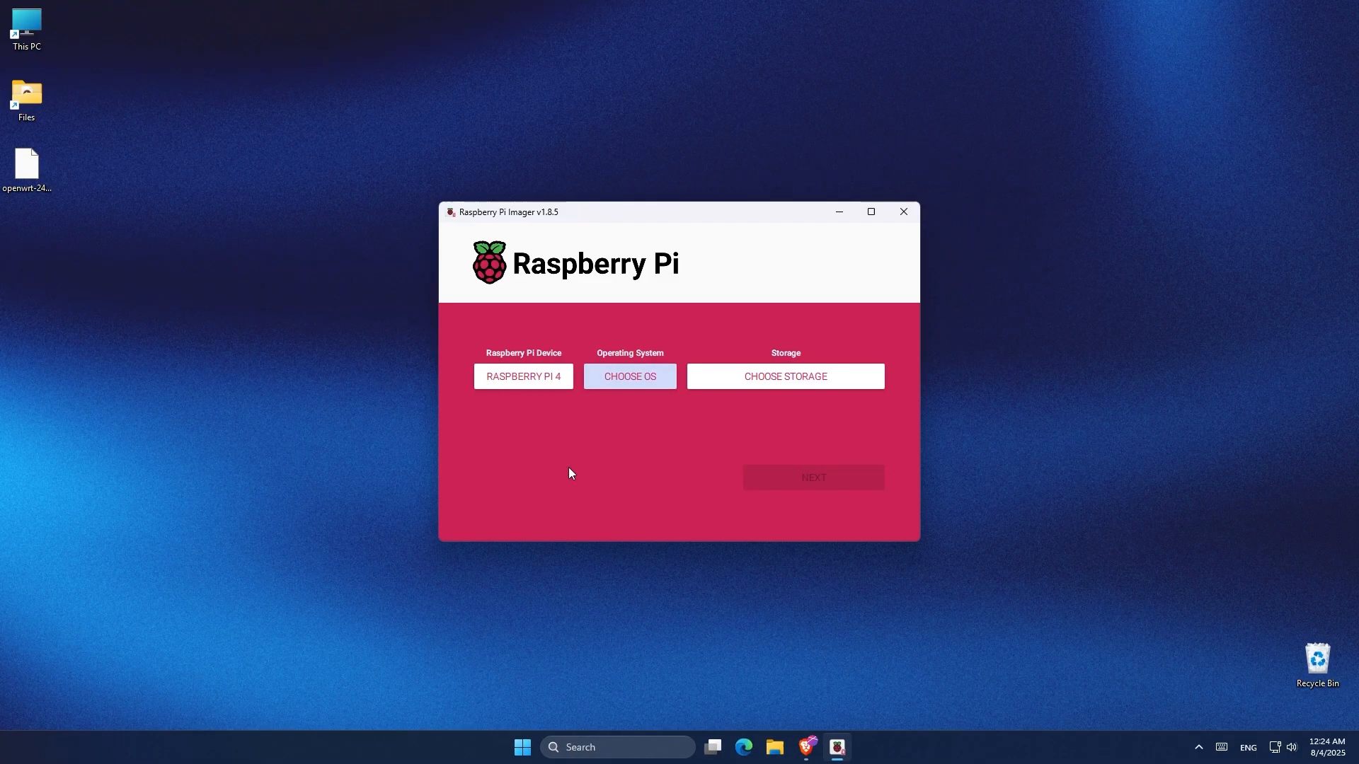
left_click(629, 376)
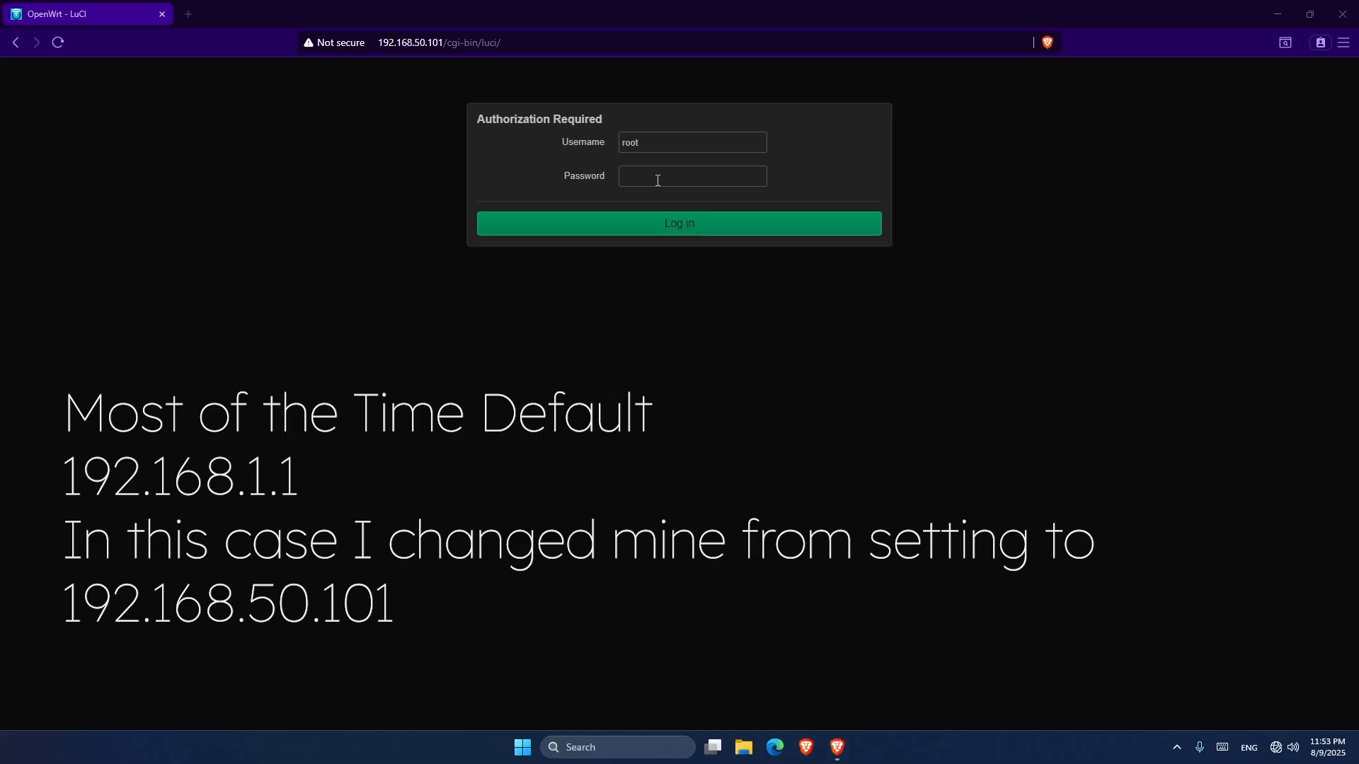
Enter the root password and submit the login to reach the Status page.
left_click(691, 177)
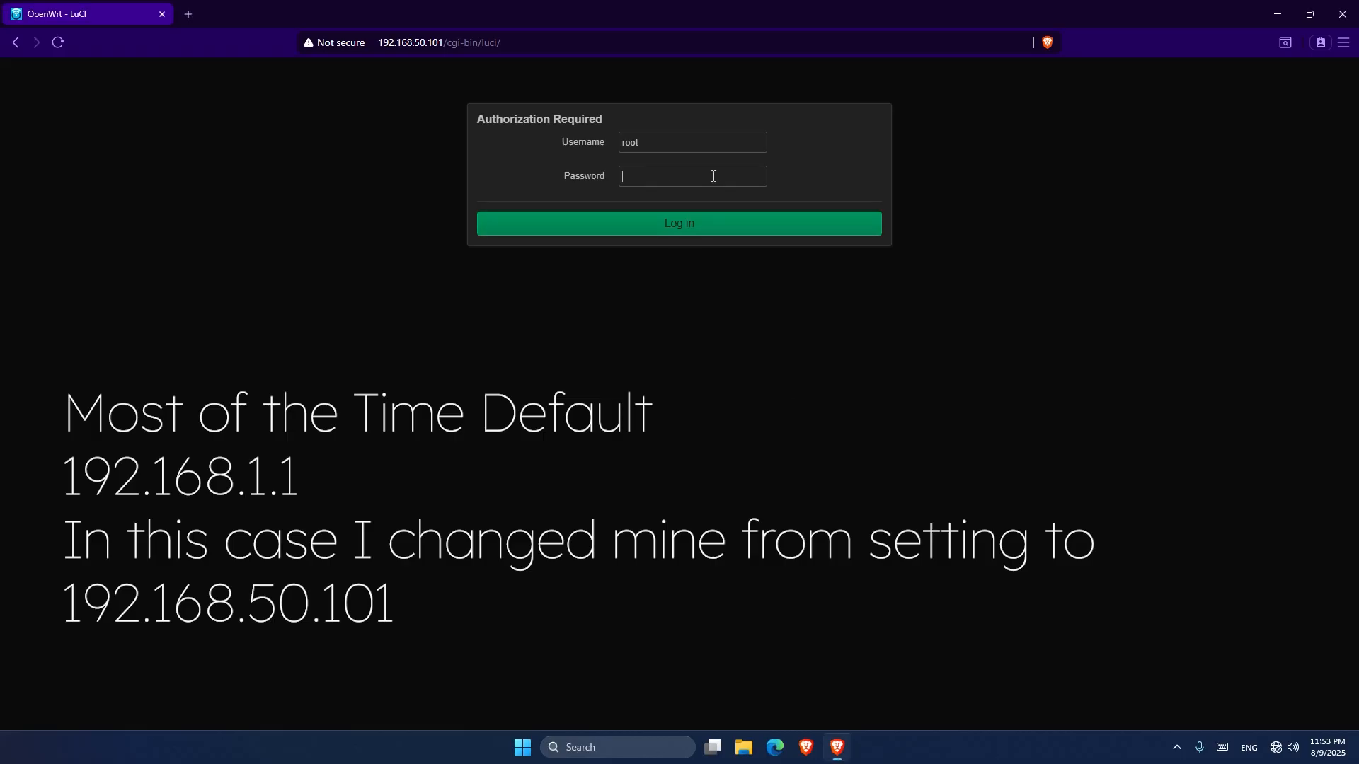
left_click(692, 176)
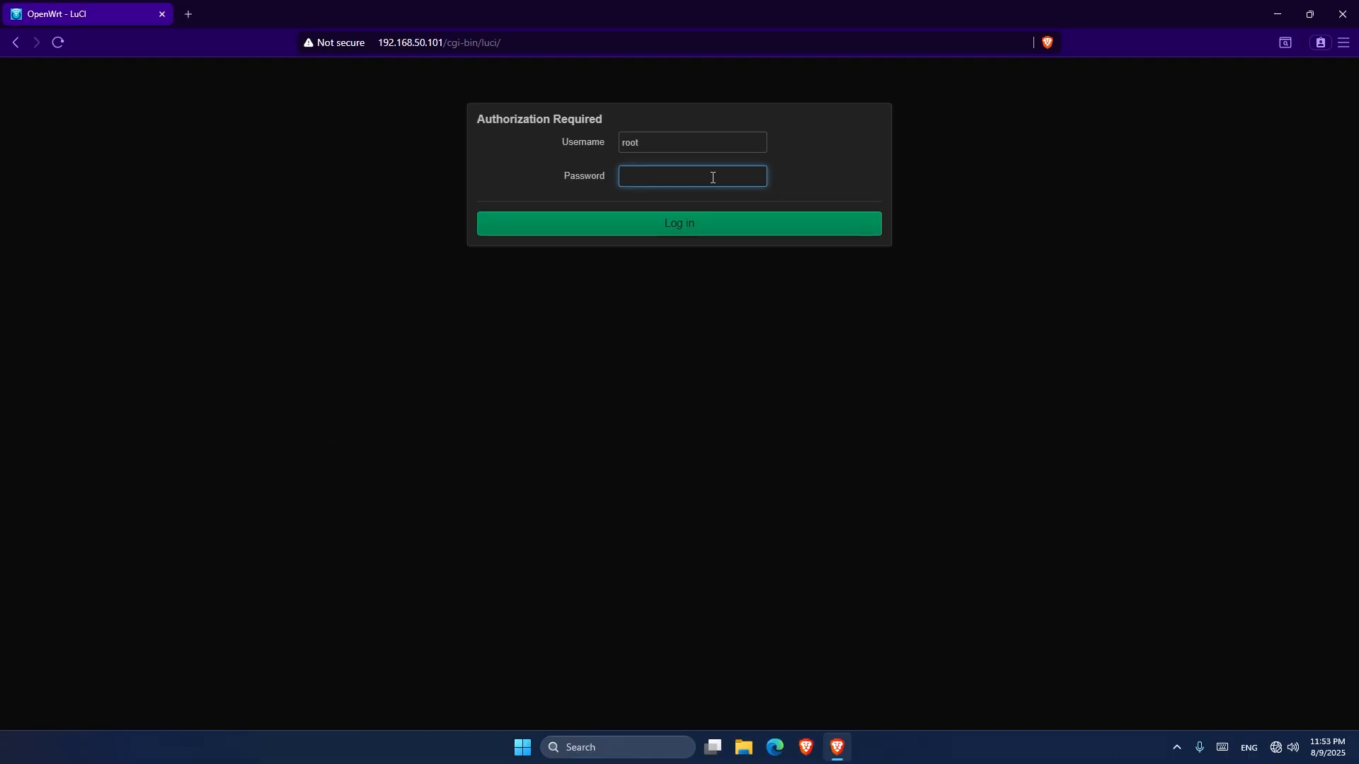
left_click(679, 224)
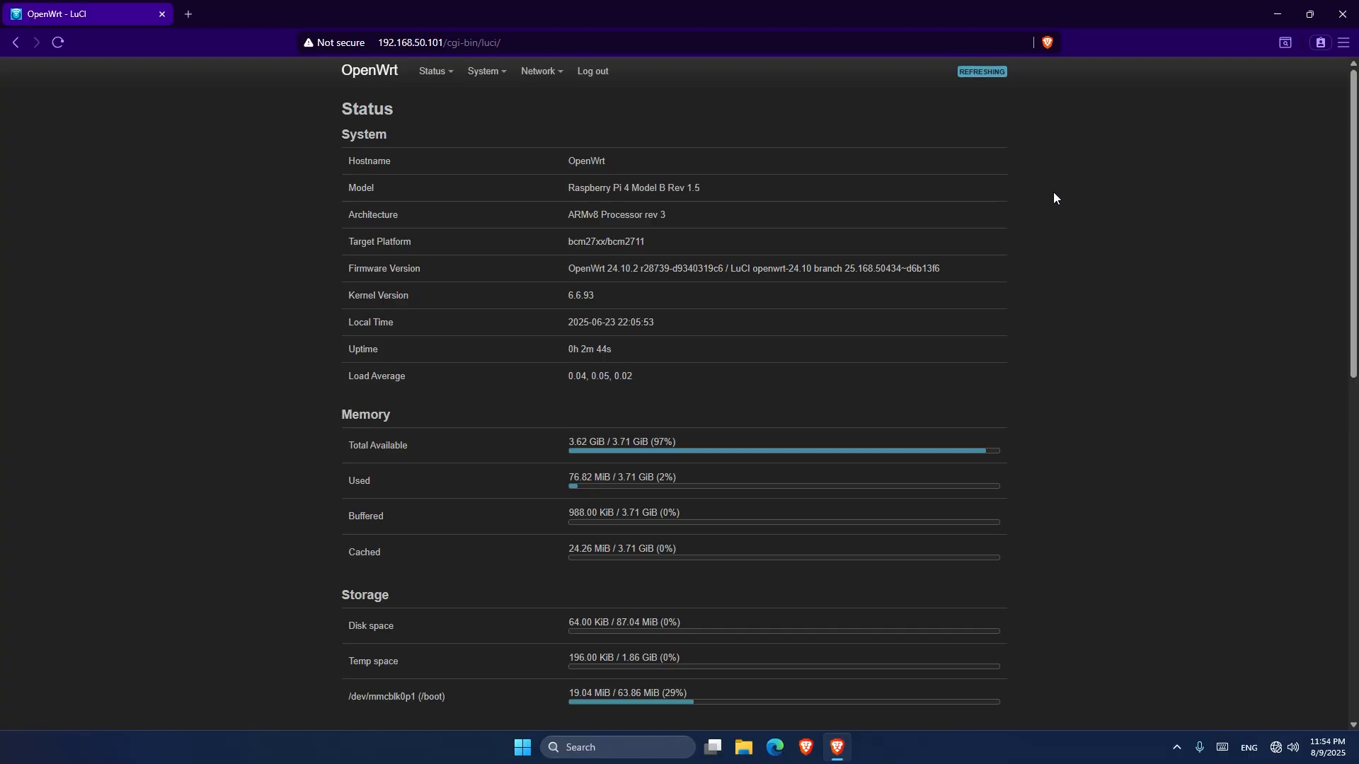